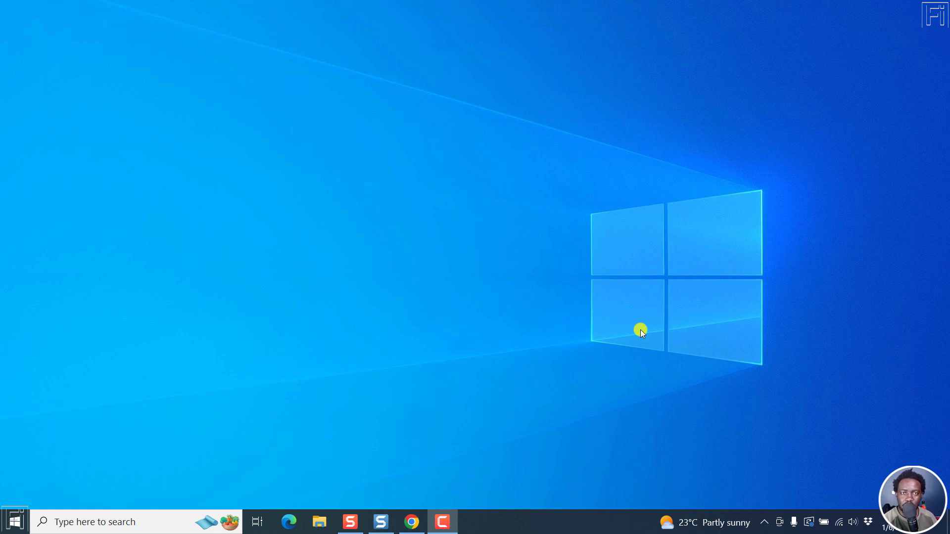
mouse_move(868, 54)
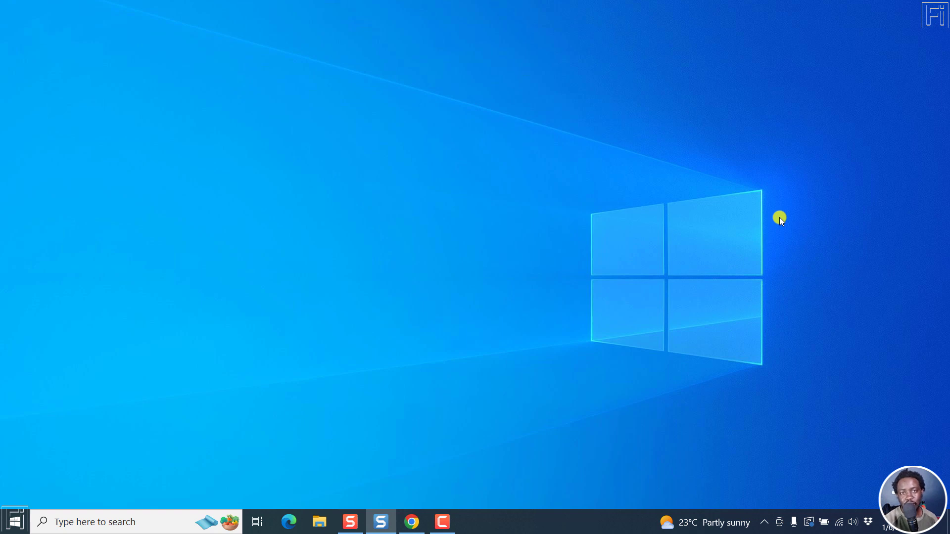
mouse_move(623, 230)
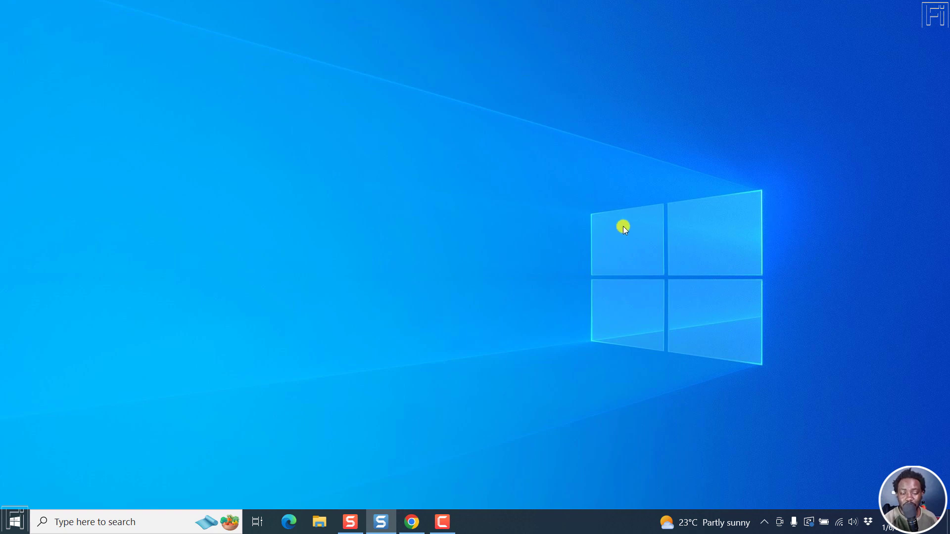
mouse_move(371, 338)
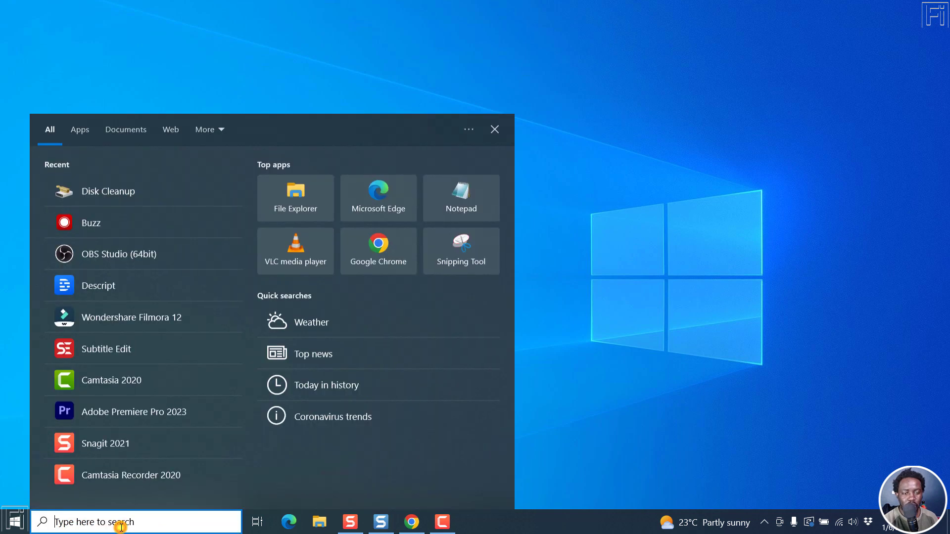
mouse_move(135, 227)
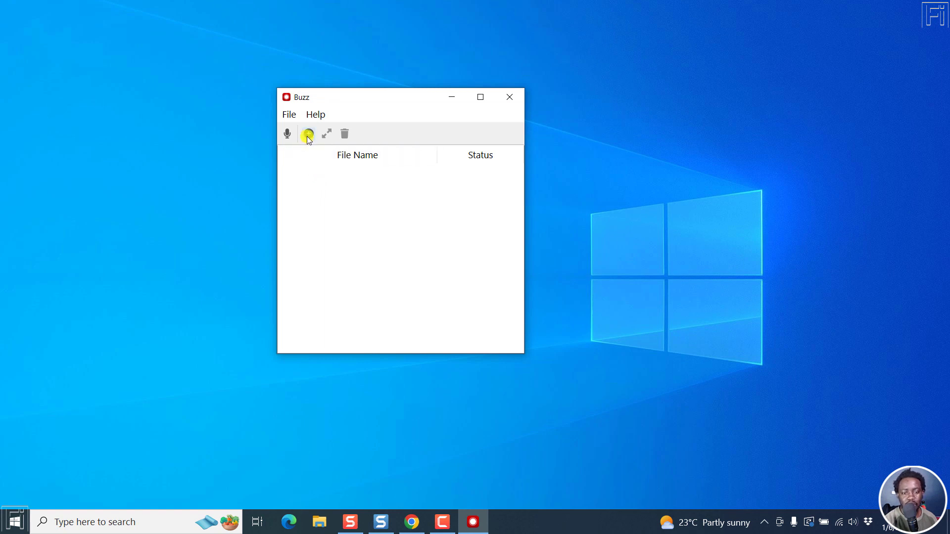
- Import the ChatGPT summarizing .m4a from Documents > Camtasia into Buzz
left_click(307, 133)
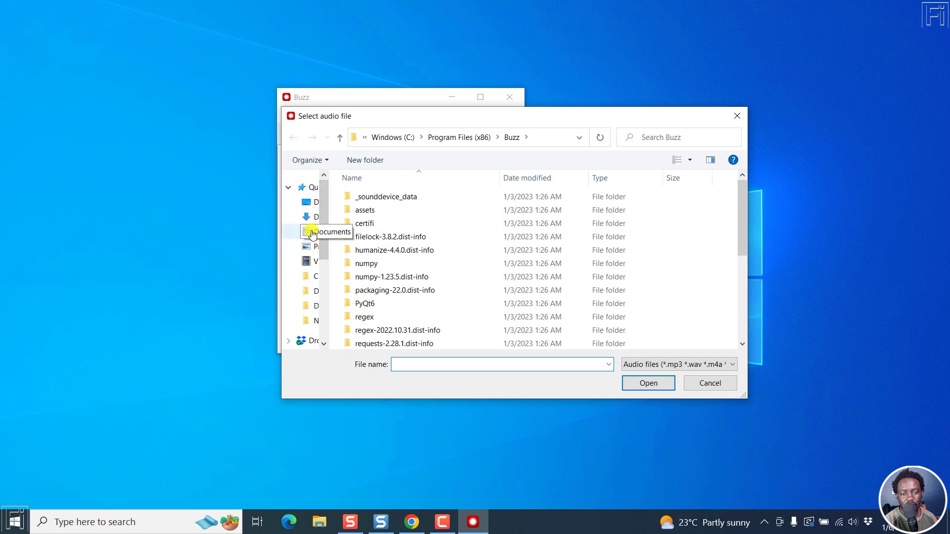
left_click(322, 232)
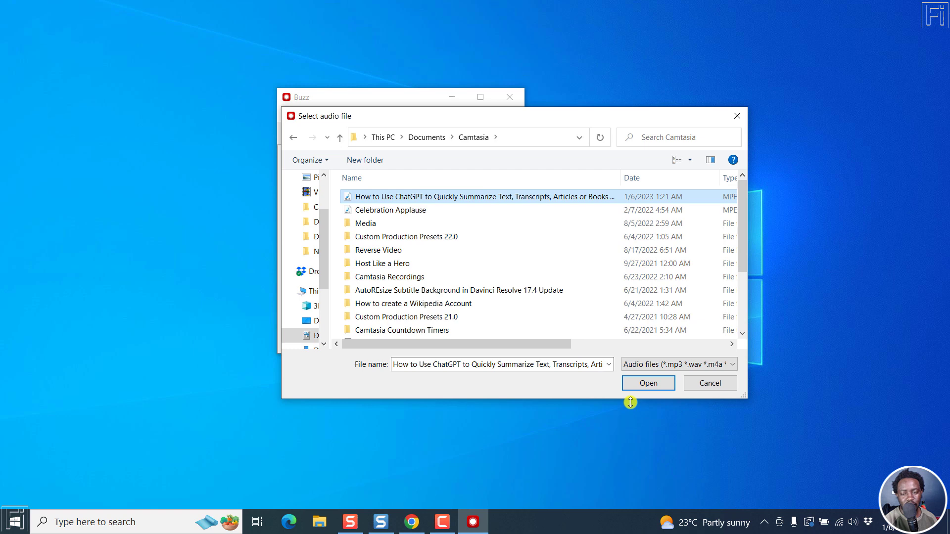
left_click(648, 383)
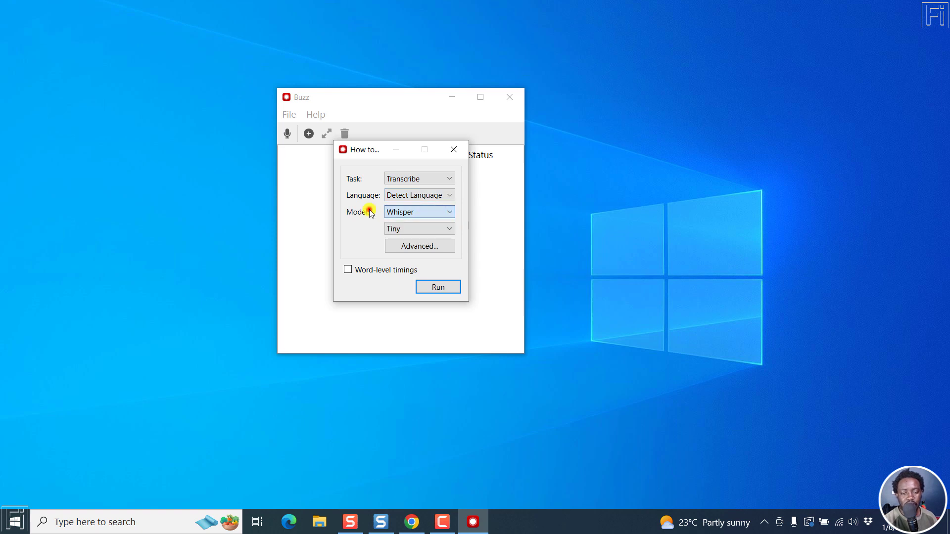
- Choose the Whisper Base model, tick Word-level timings, and run the transcription
left_click(419, 229)
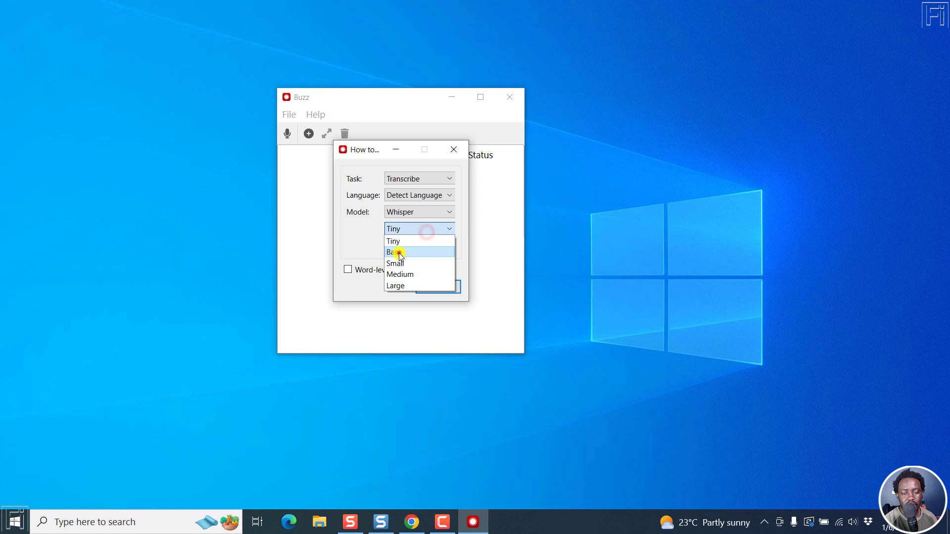
left_click(398, 253)
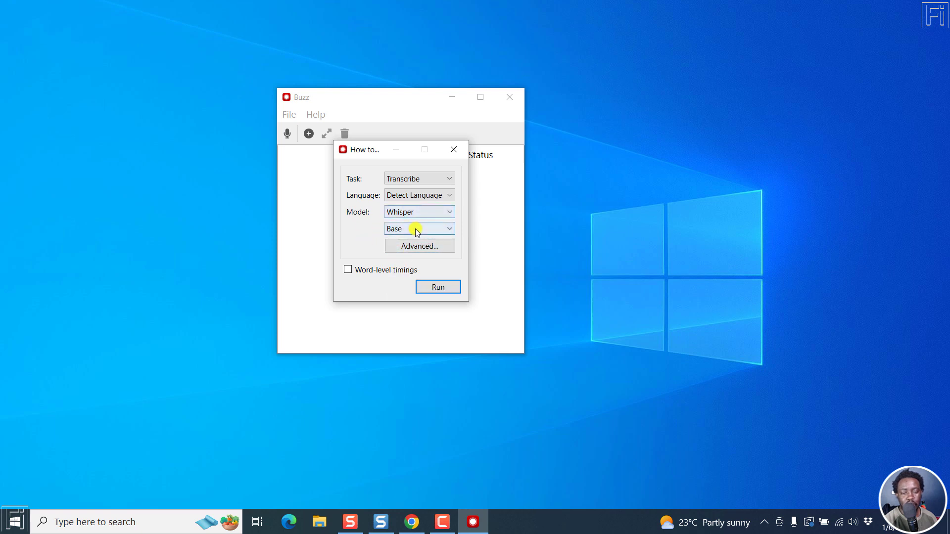
mouse_move(438, 236)
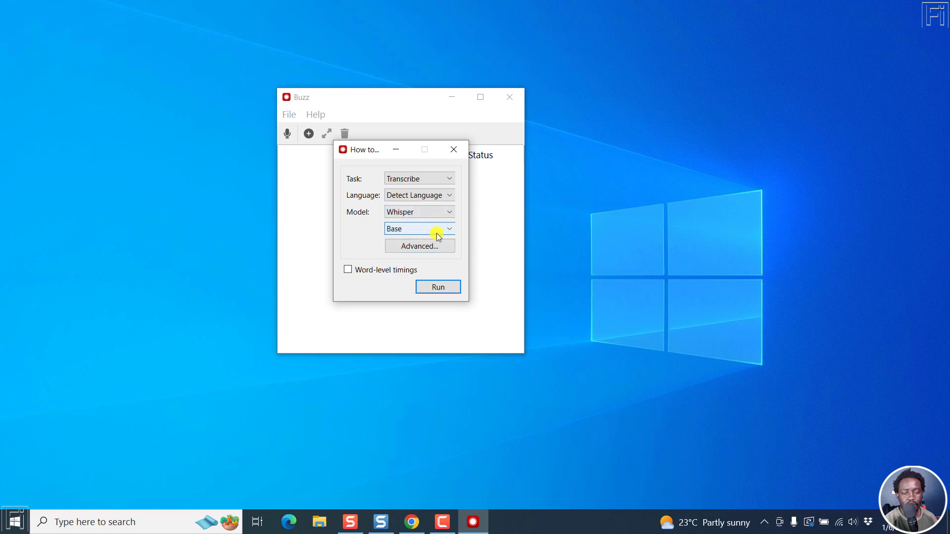
left_click(419, 229)
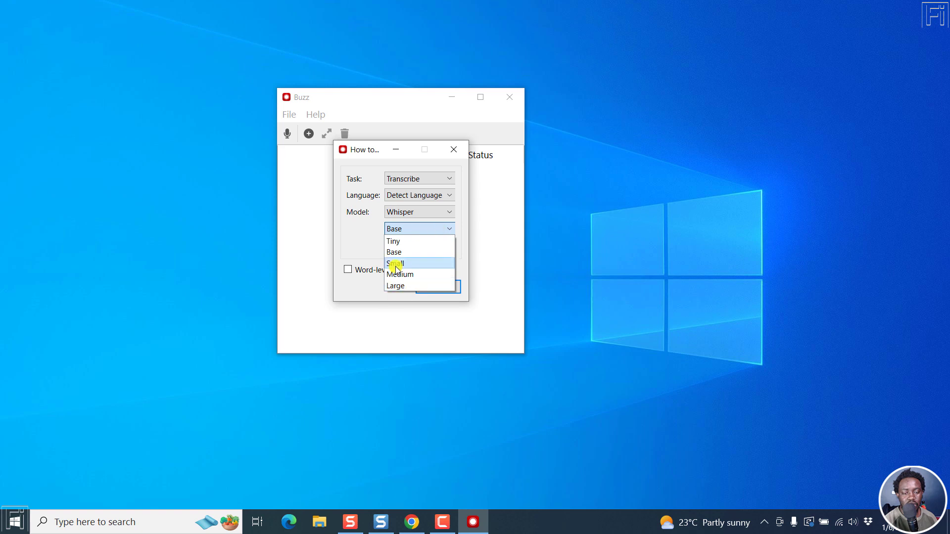
left_click(394, 252)
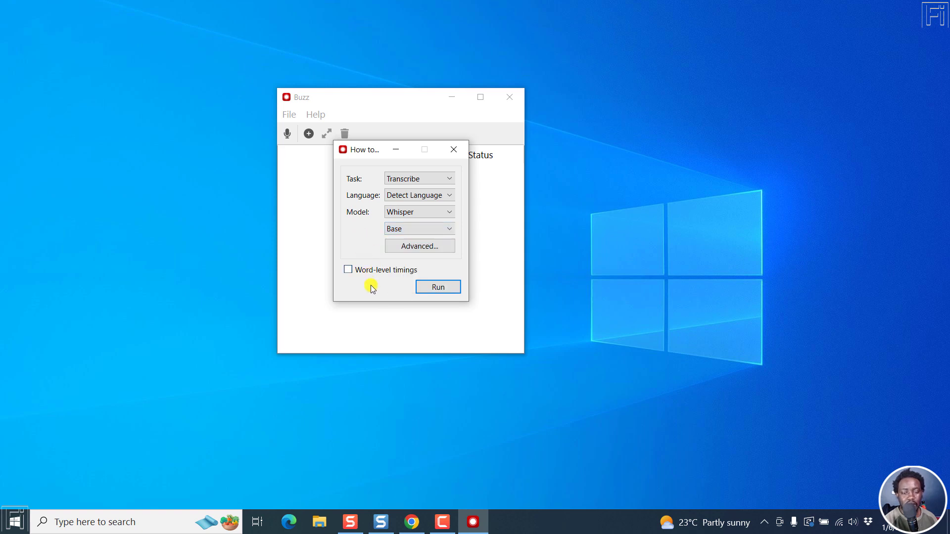
mouse_move(379, 294)
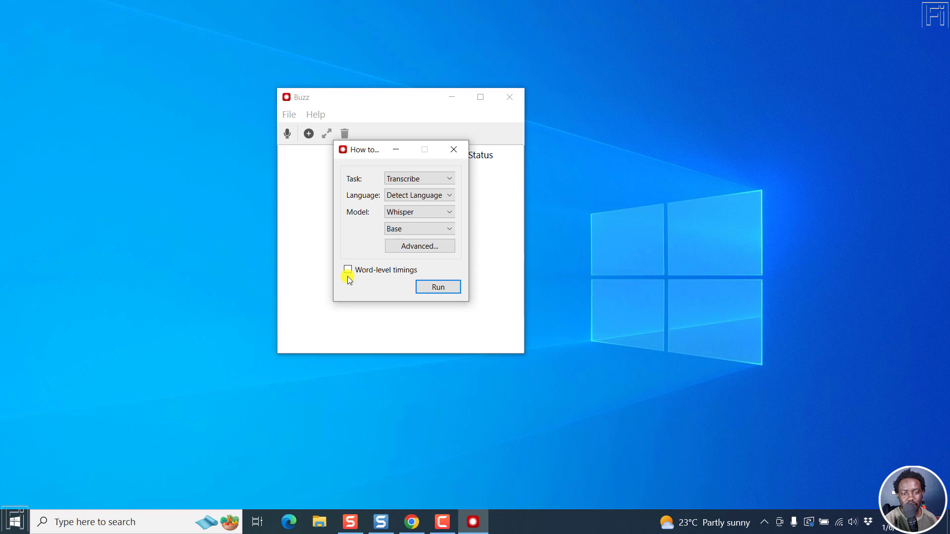
left_click(348, 270)
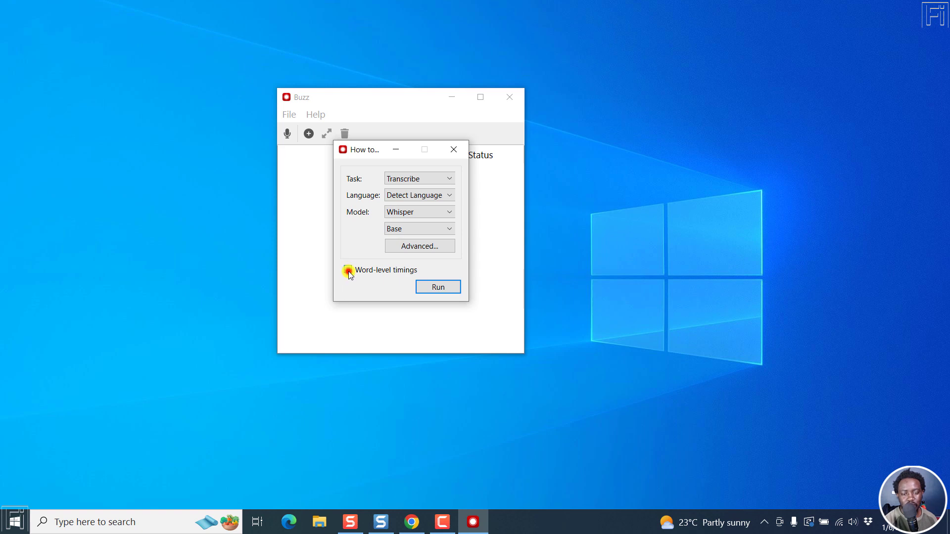
left_click(348, 270)
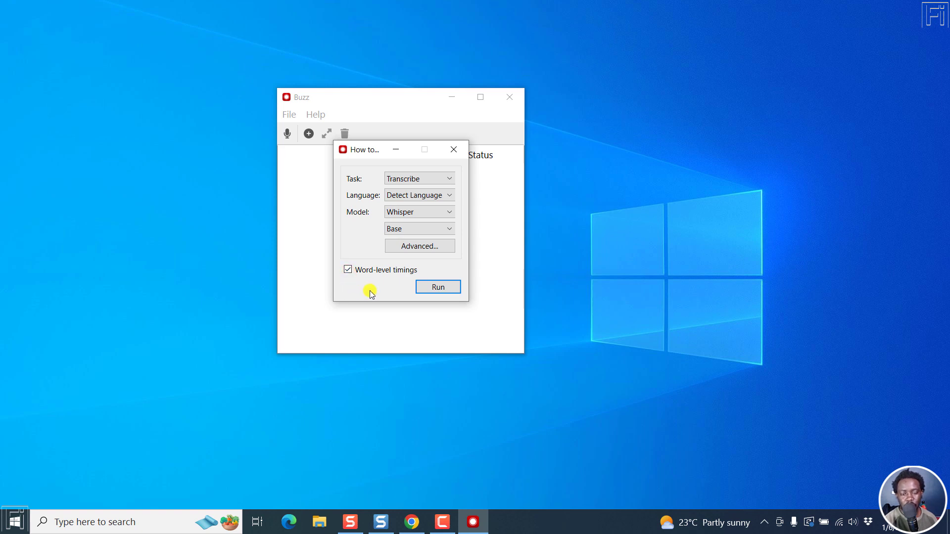
left_click(438, 287)
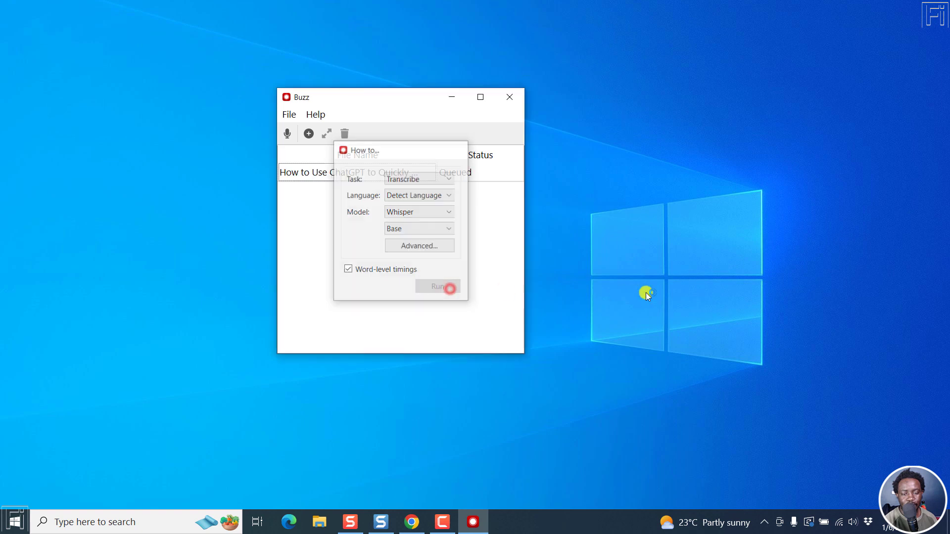
- Maximize the Buzz window while the ChatGPT recording's transcription is in progress
left_click(446, 286)
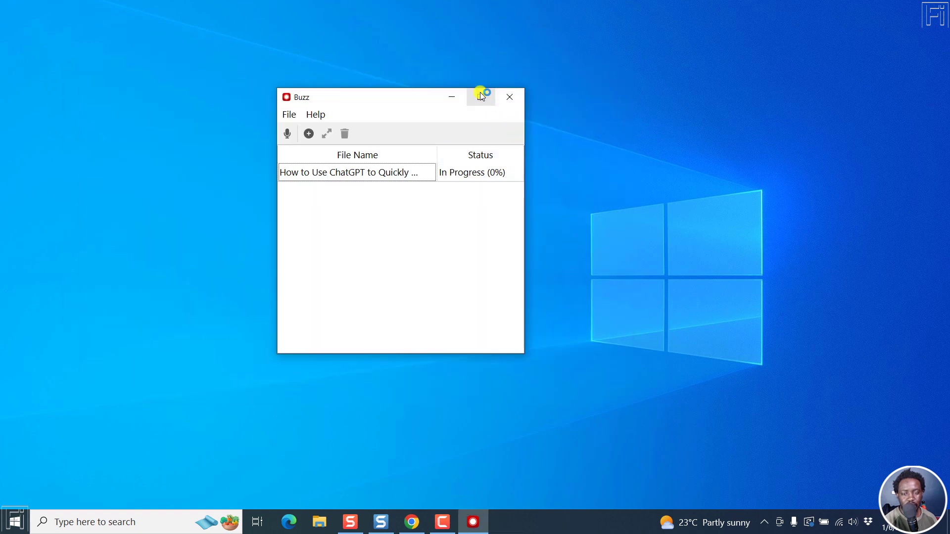
left_click(480, 97)
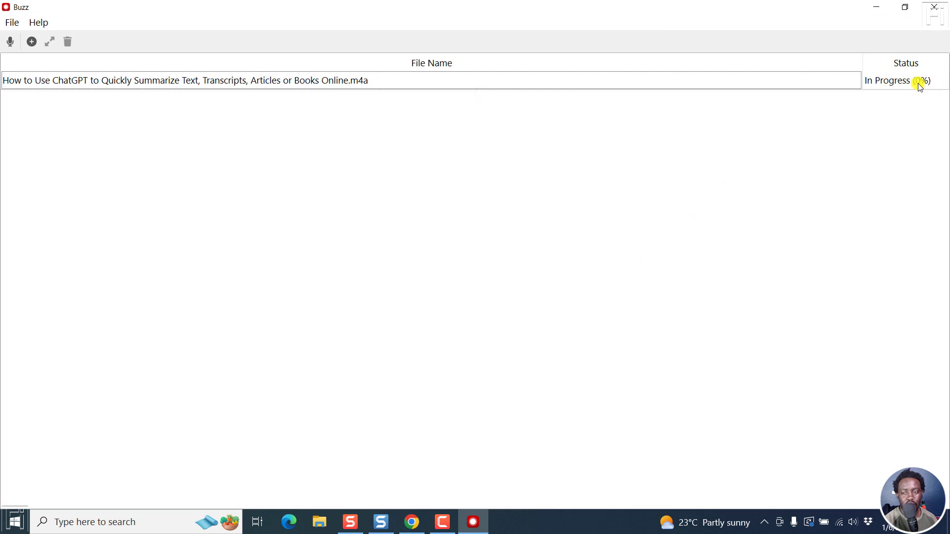
mouse_move(838, 88)
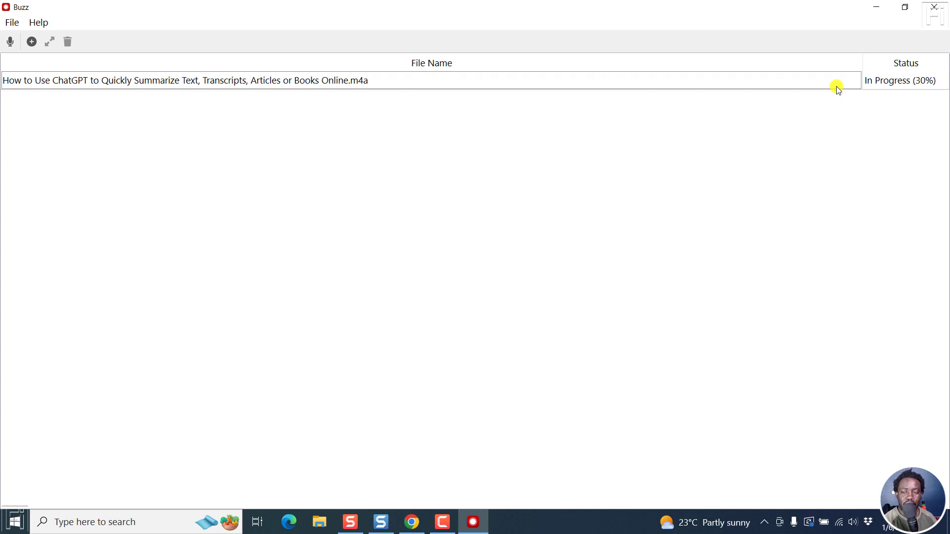
mouse_move(781, 232)
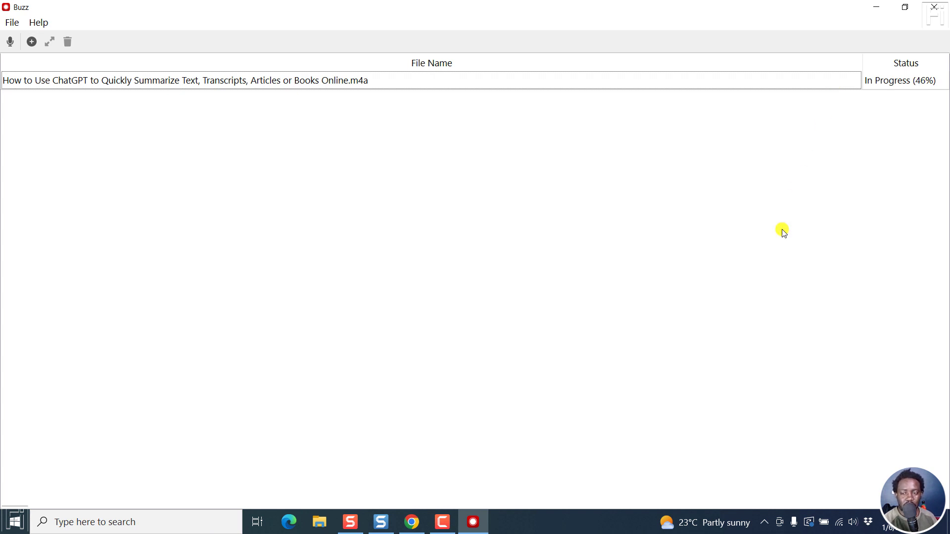
mouse_move(808, 88)
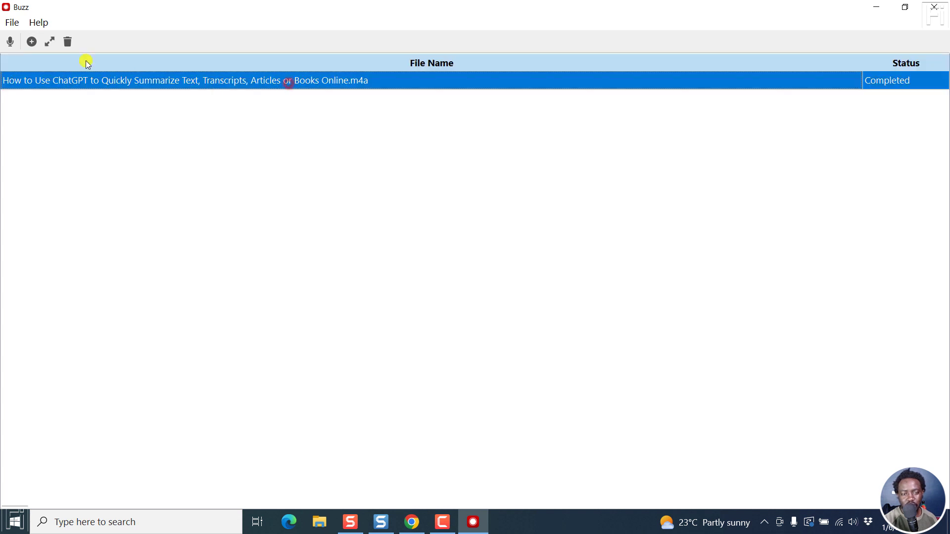
mouse_move(48, 45)
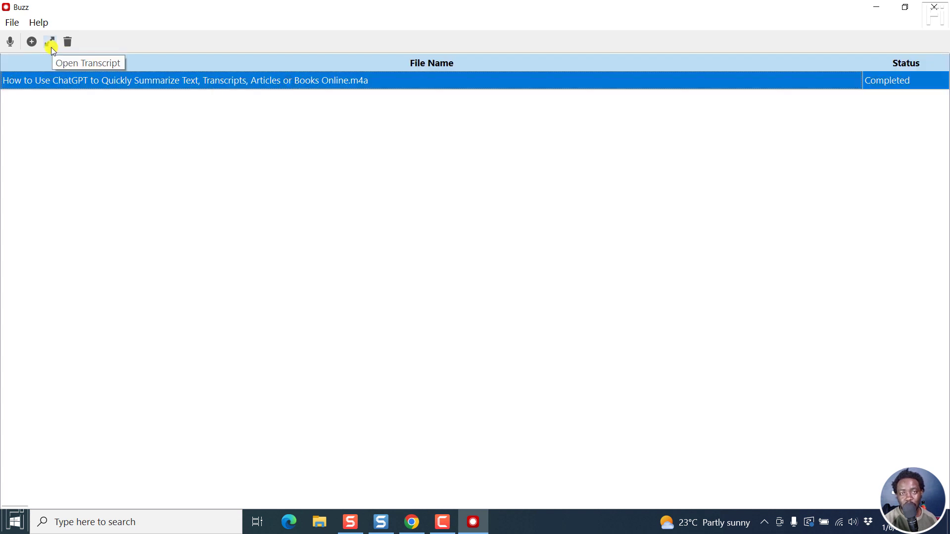
- Scroll through the completed transcript's word timestamps, then restore the window down
left_click(49, 41)
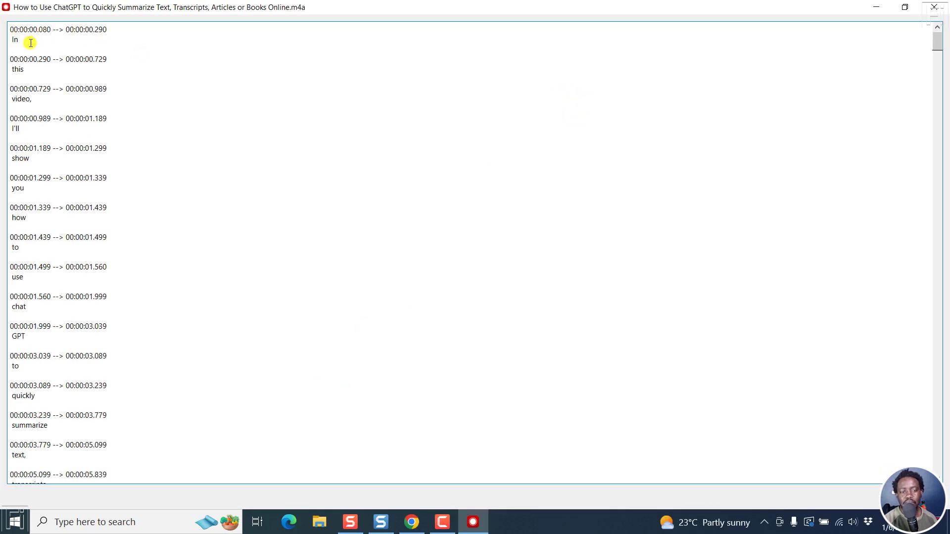
mouse_move(66, 268)
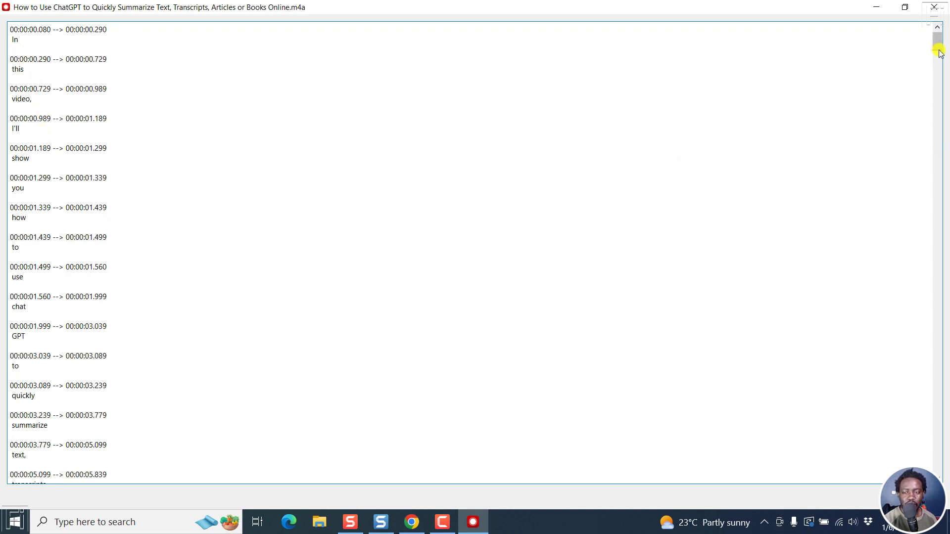
scroll("down", 3)
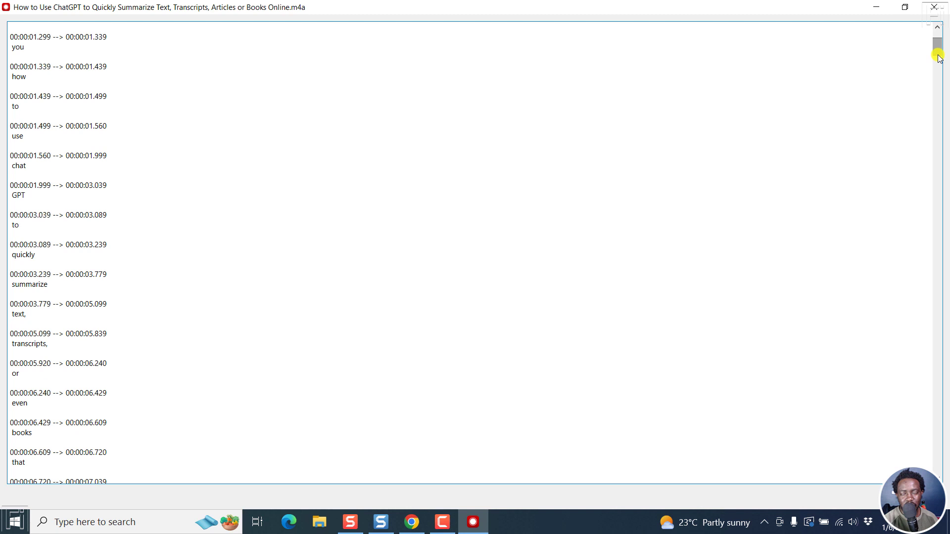
scroll("down", 3)
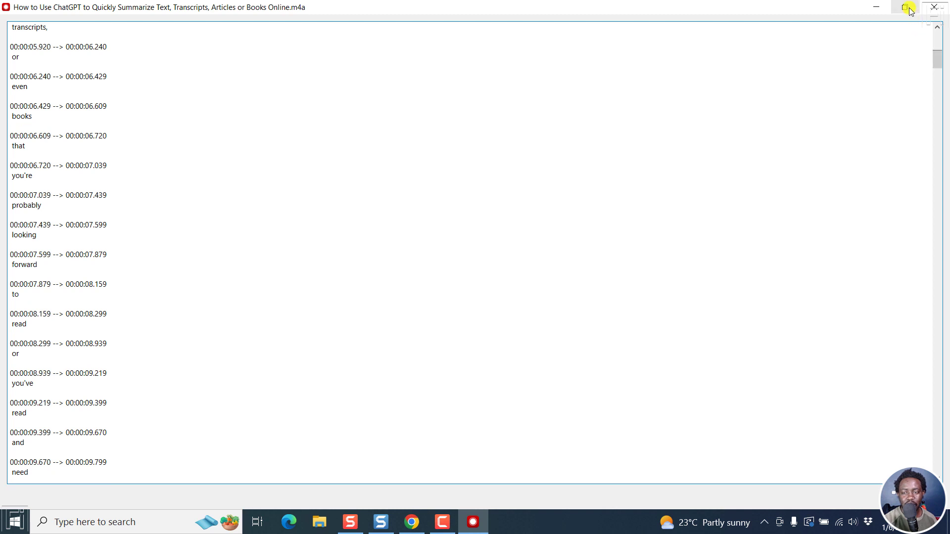
left_click(903, 7)
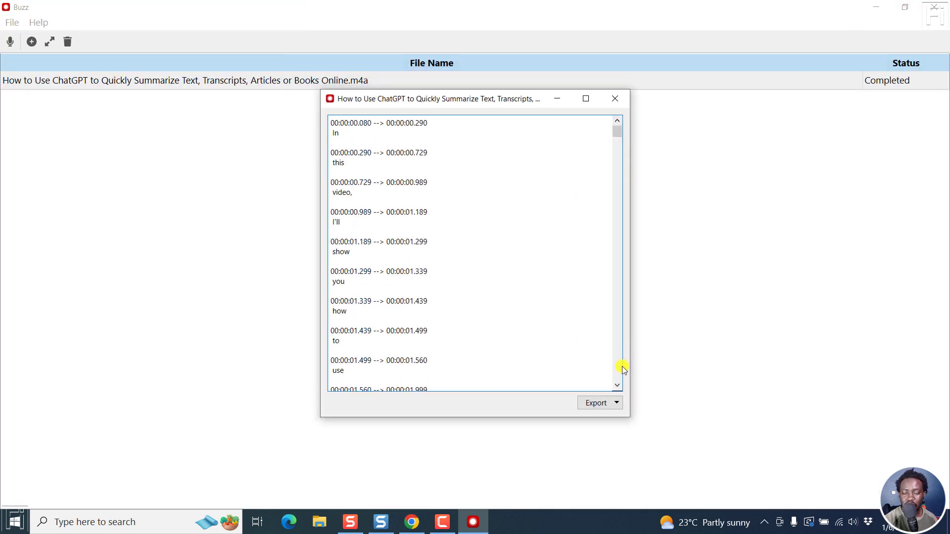
- Export the transcript as SRT into the Camtasia folder, opening it in Notepad
left_click(616, 403)
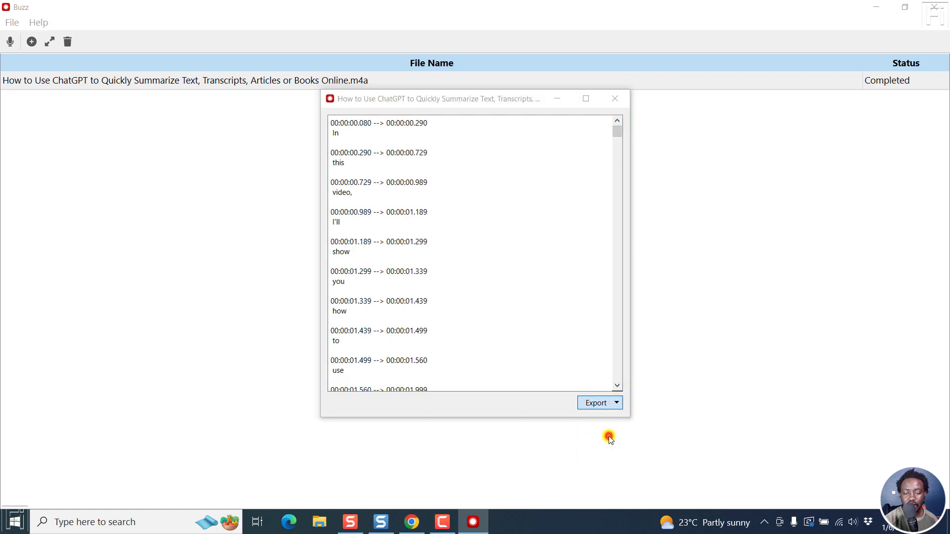
left_click(596, 403)
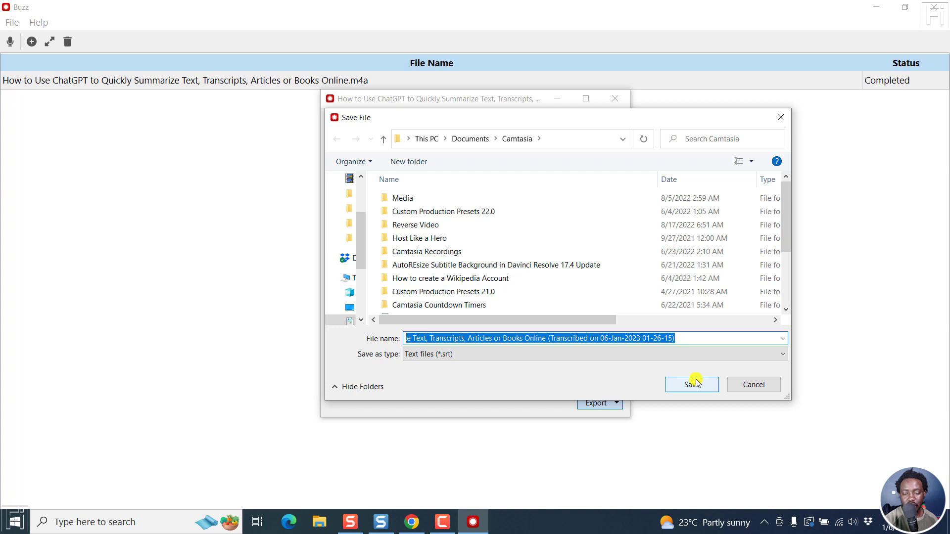
left_click(692, 385)
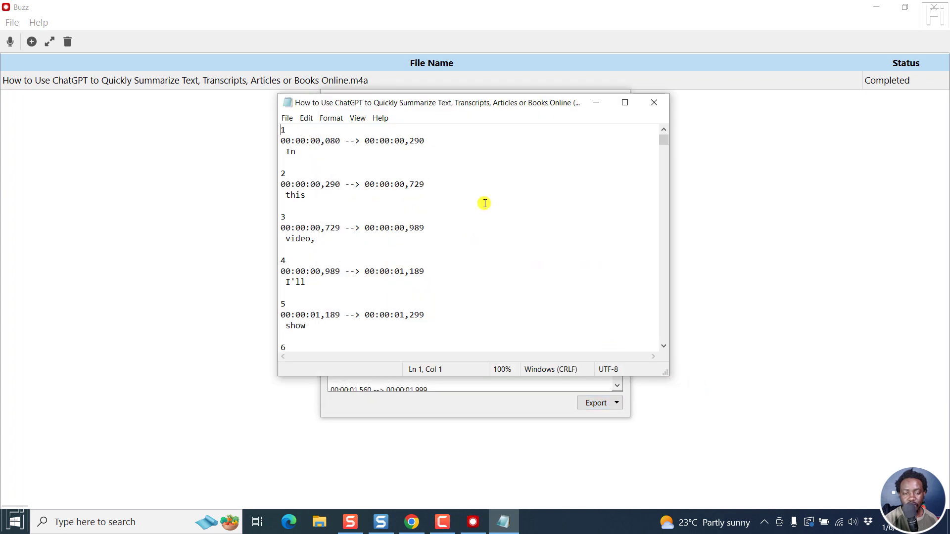
mouse_move(391, 180)
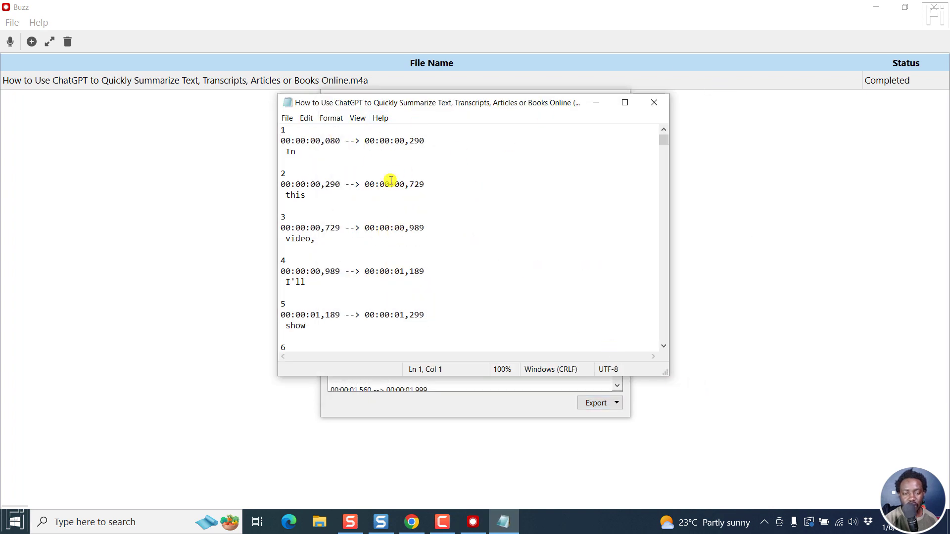
mouse_move(675, 117)
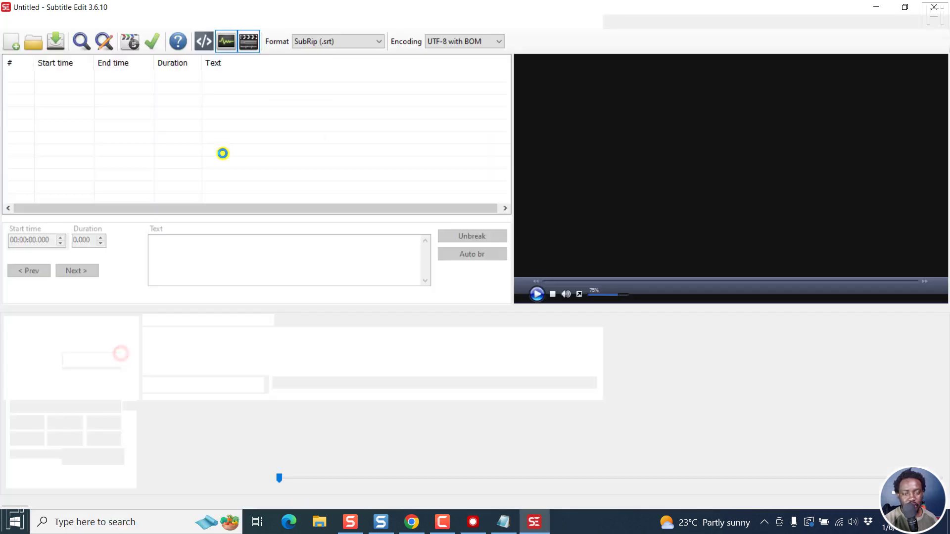
- Open the ChatGPT summary .m4a as Audio files and add its waveform
left_click(189, 21)
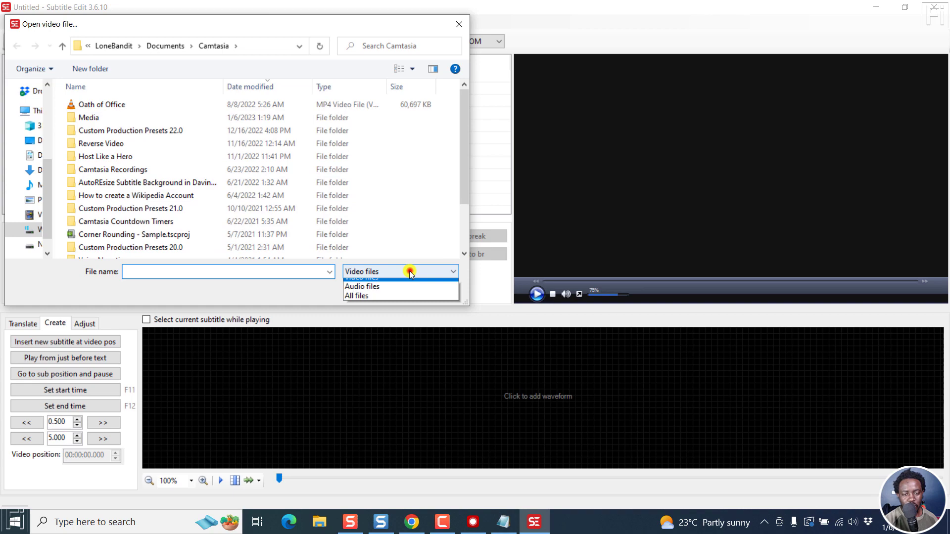
left_click(362, 286)
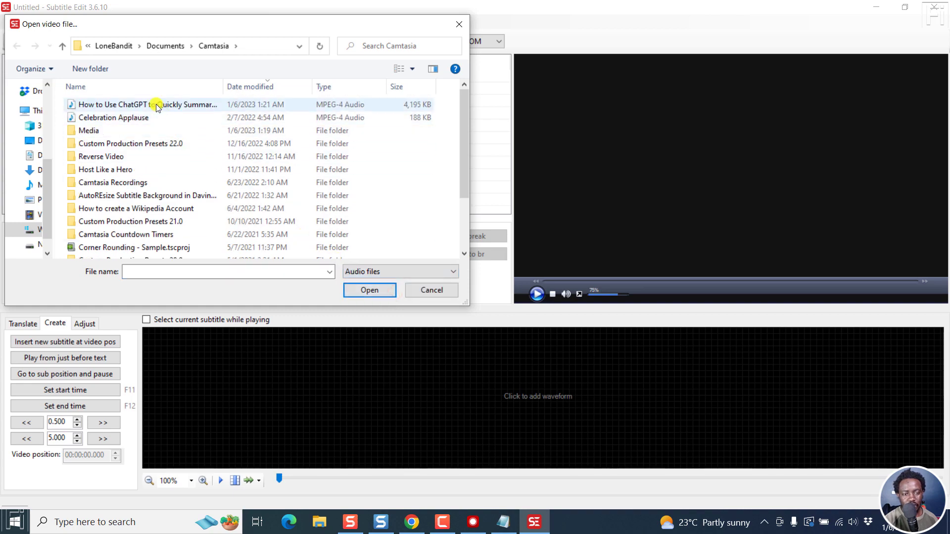
left_click(431, 290)
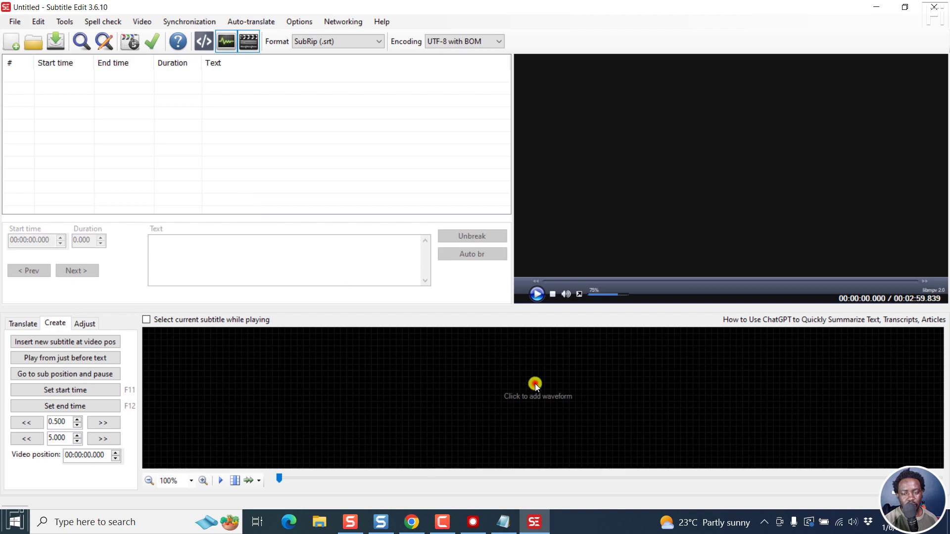
left_click(536, 386)
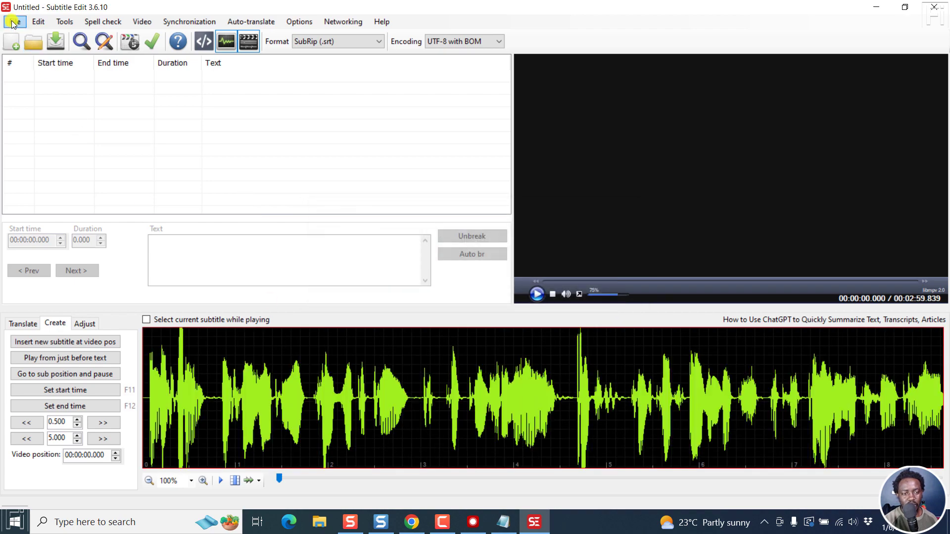
- Load the exported SRT transcript over the waveform and play the audio
left_click(14, 22)
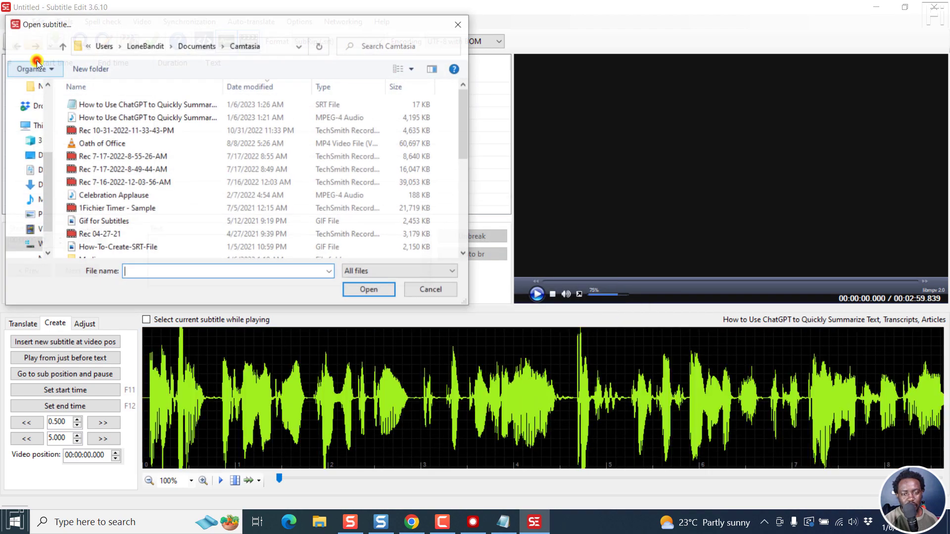
left_click(149, 104)
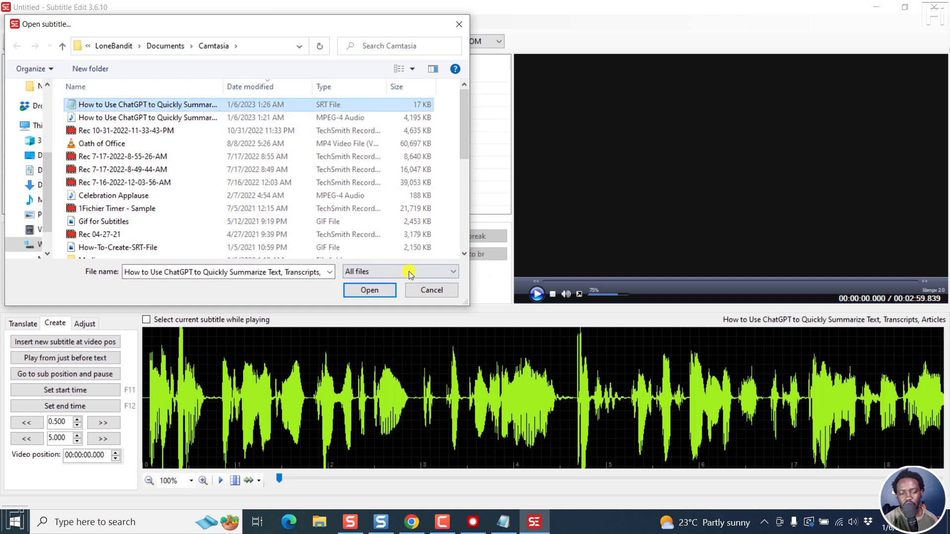
left_click(370, 290)
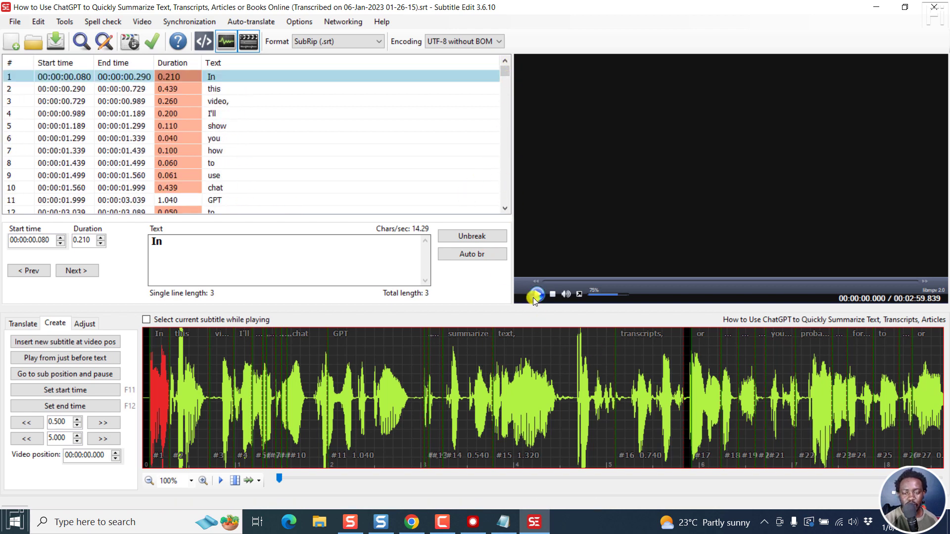
left_click(537, 294)
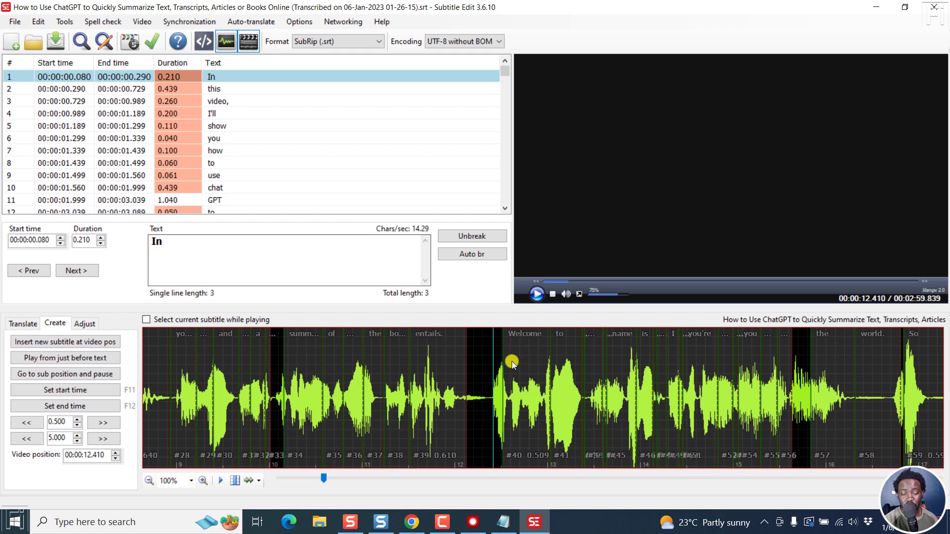
mouse_move(470, 470)
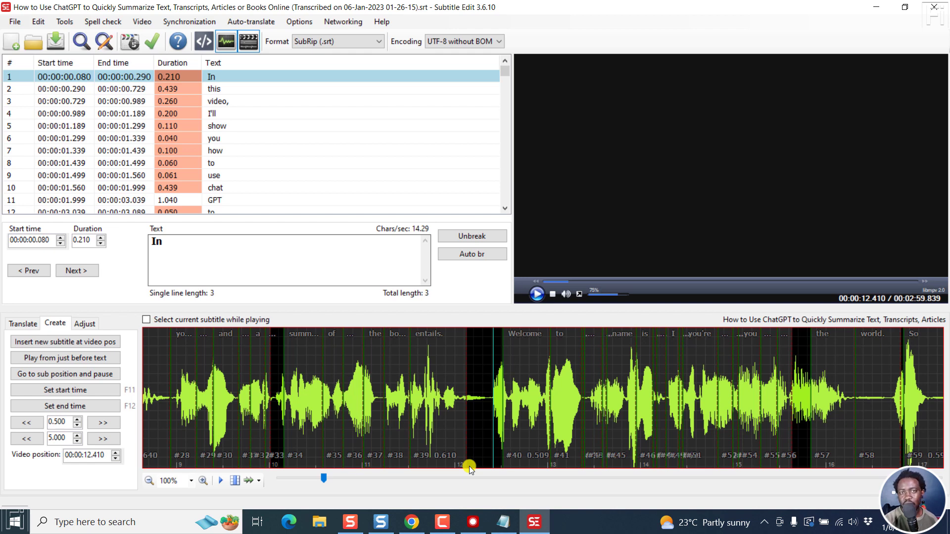
mouse_move(445, 523)
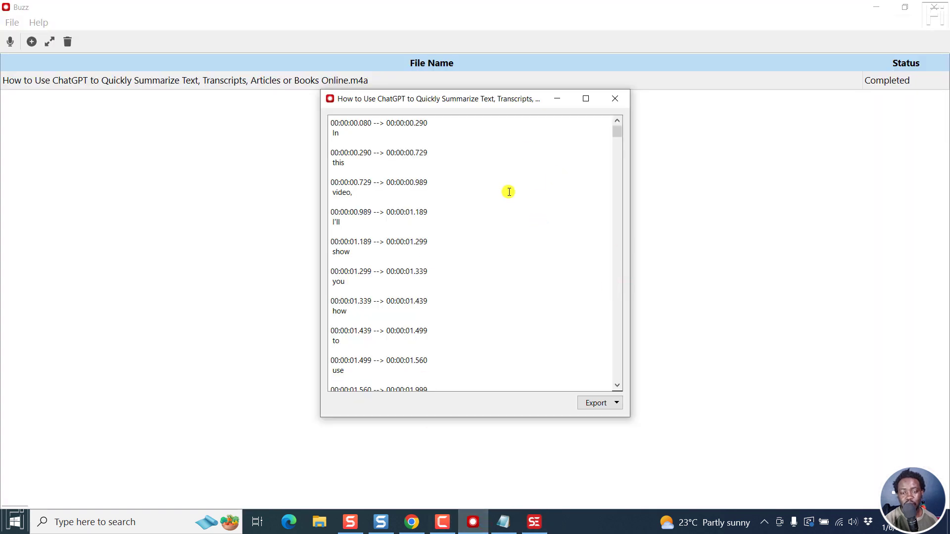
mouse_move(574, 264)
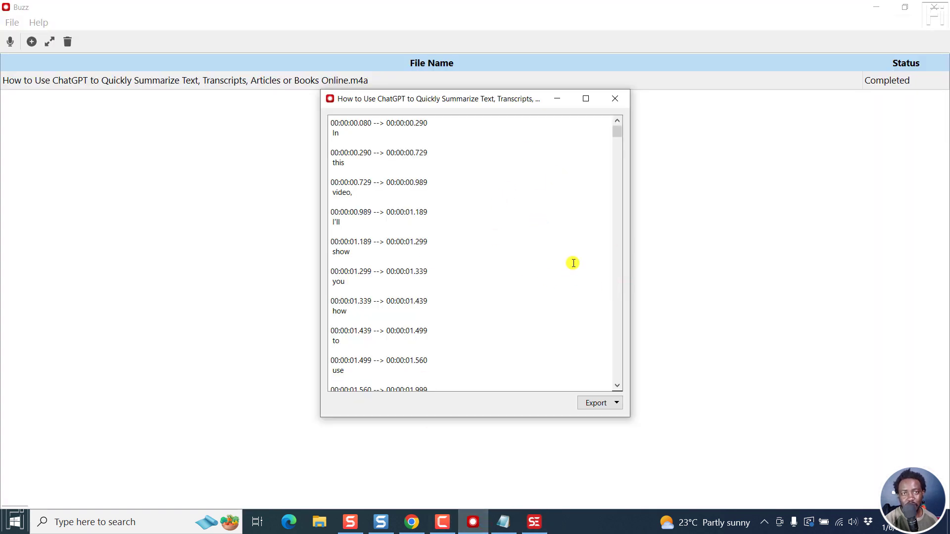